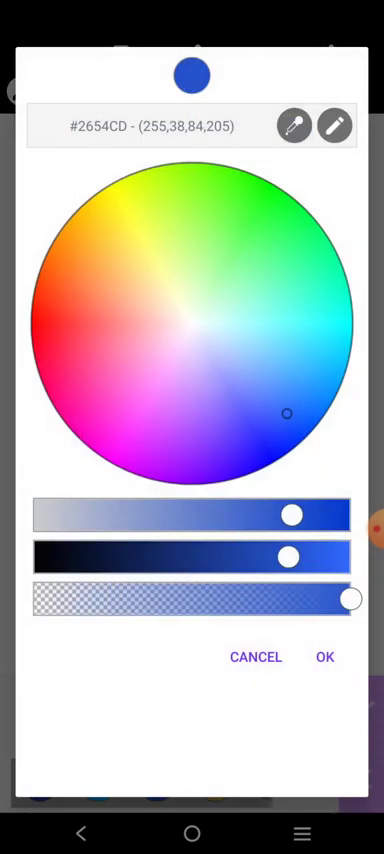
Set the label background to deep blue #2654CD after trying cyan and other swatches.
click(323, 657)
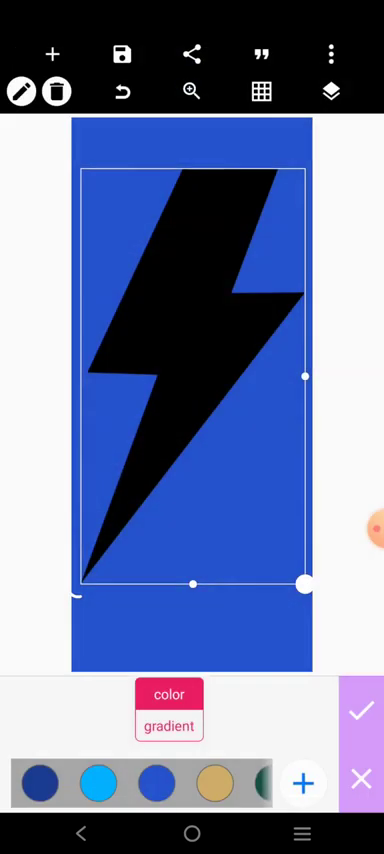
scroll(left, 3)
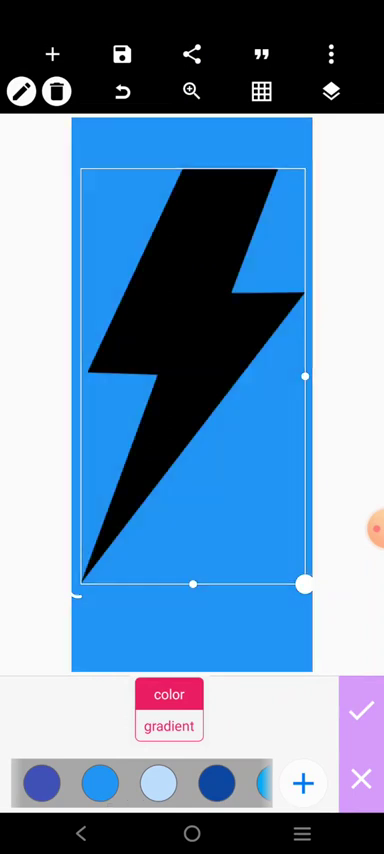
scroll(left, 3)
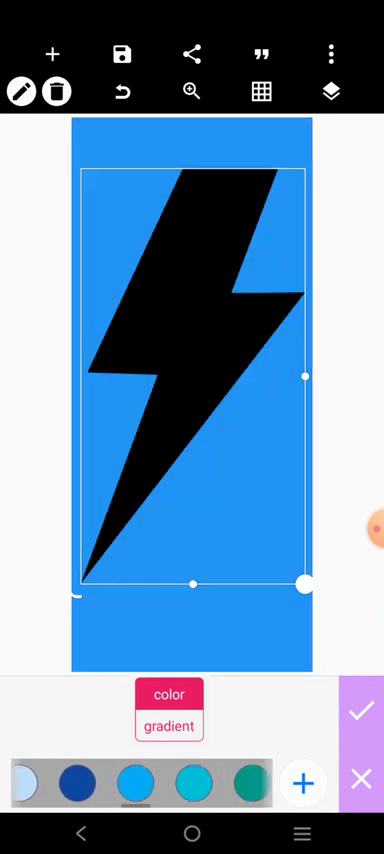
click(123, 783)
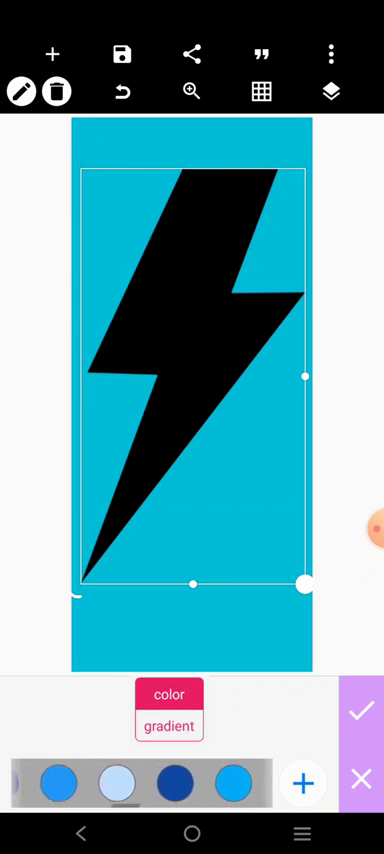
click(40, 782)
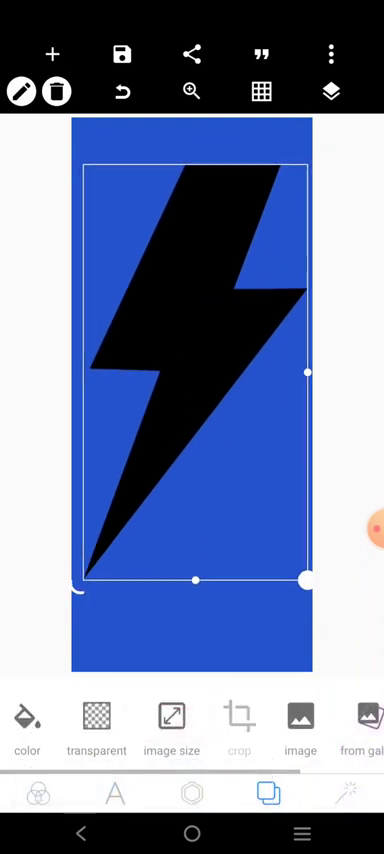
Recolour the lightning bolt yellow, tilt it, and layer a larger white bolt behind it.
click(189, 792)
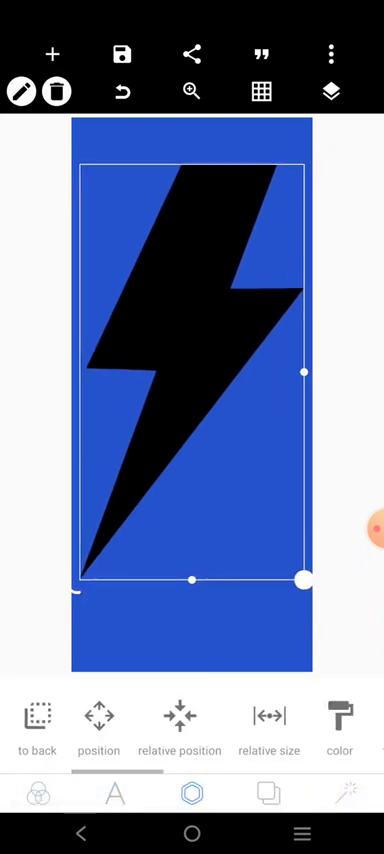
click(339, 715)
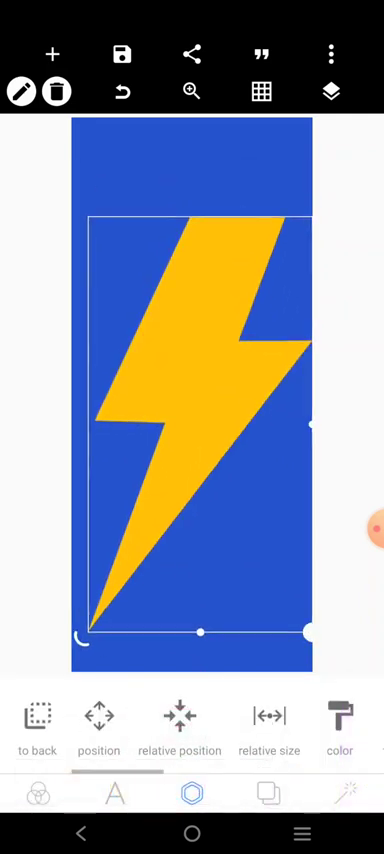
drag(308, 633, 290, 531)
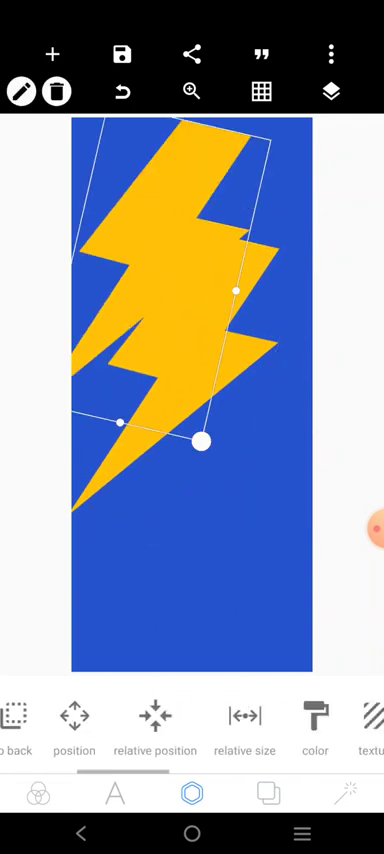
click(314, 727)
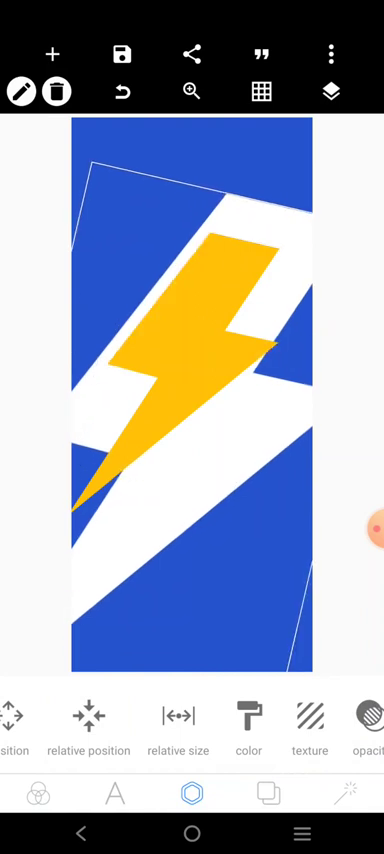
click(55, 55)
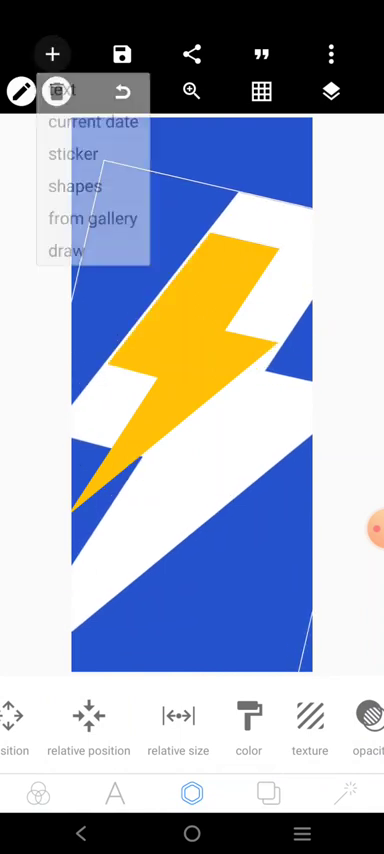
Add a light blue diagonal shape across the lower label and start new ENERGY text.
click(74, 186)
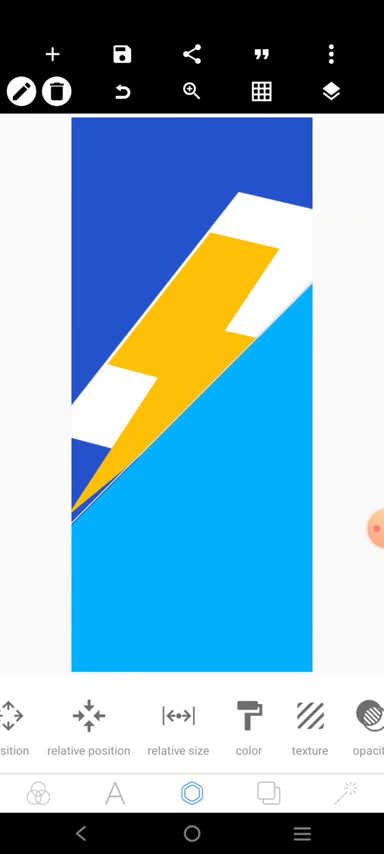
click(190, 400)
text(ENERGY)
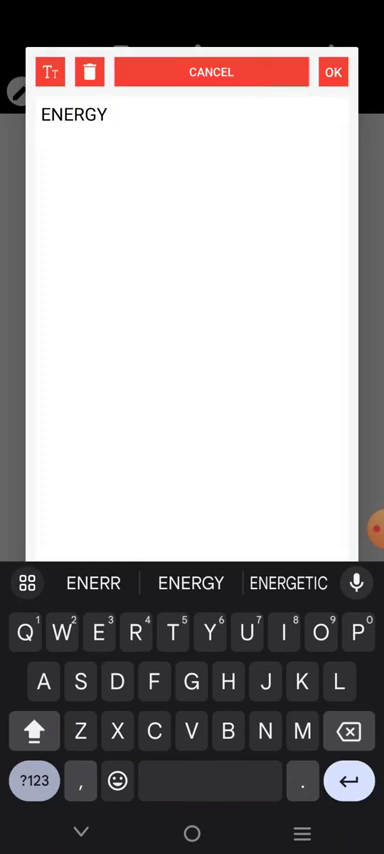
Confirm the white ENERGY text, apply a heavy bold Montserrat font, and set spacing to -5.
click(331, 72)
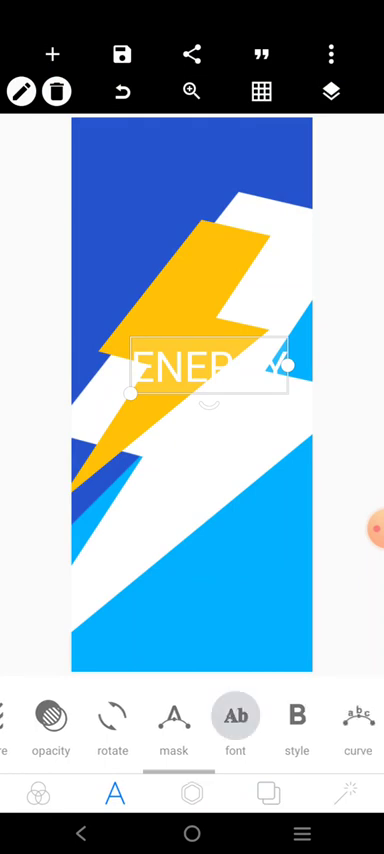
click(234, 720)
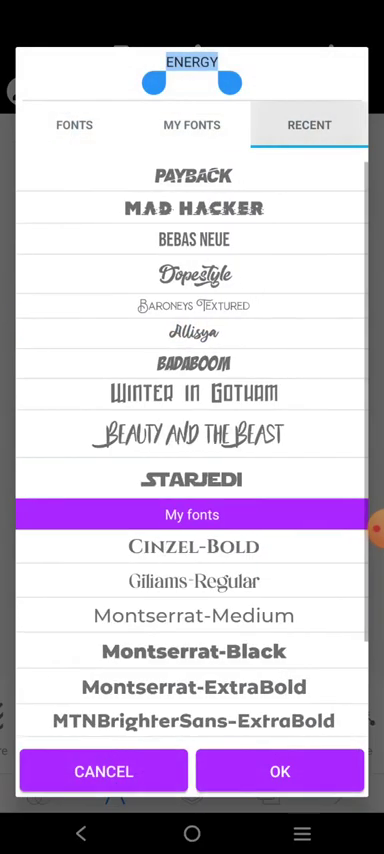
scroll(down, 3)
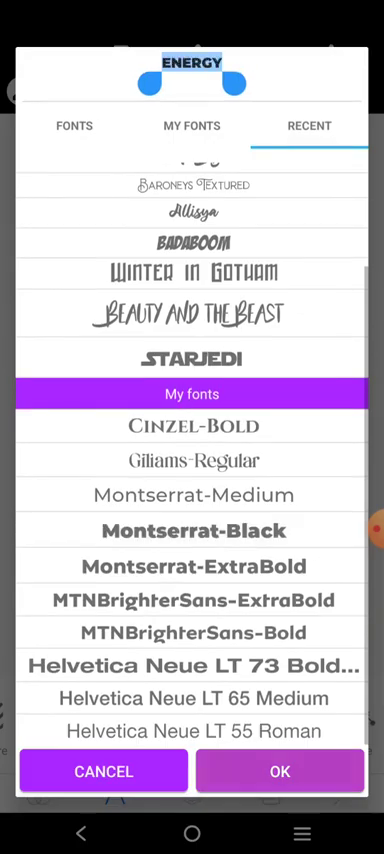
click(279, 771)
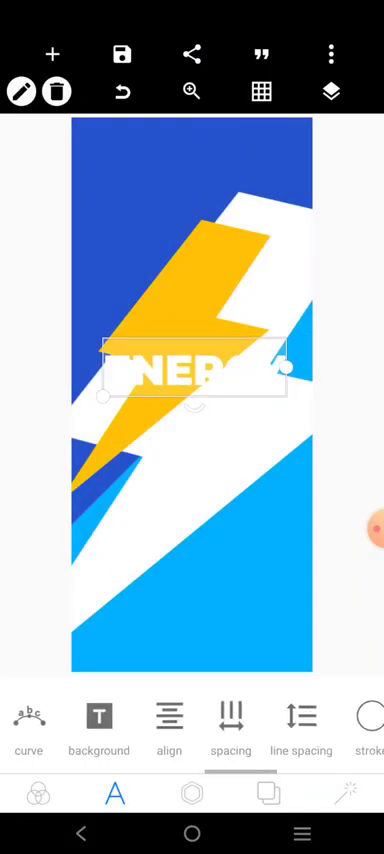
click(231, 725)
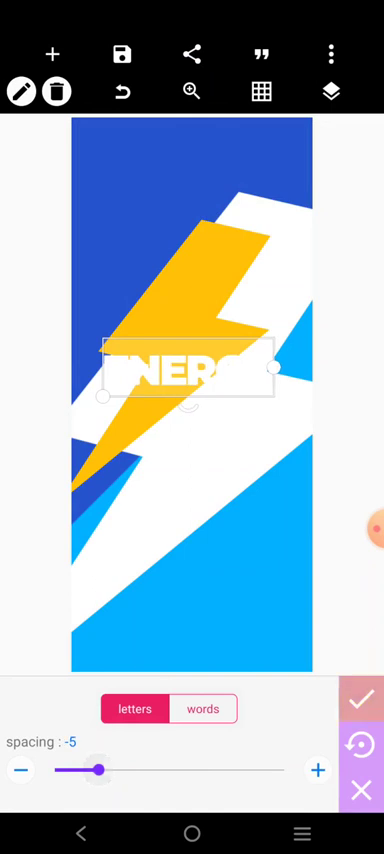
click(361, 699)
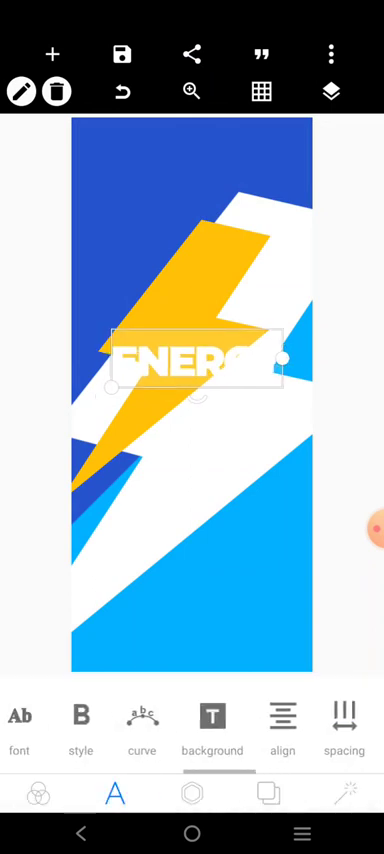
Give ENERGY a thick blue stroke outline and right padding of 6.
click(211, 724)
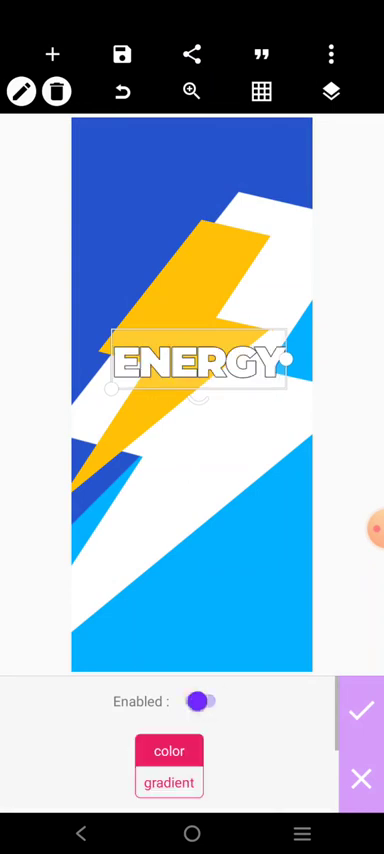
click(169, 751)
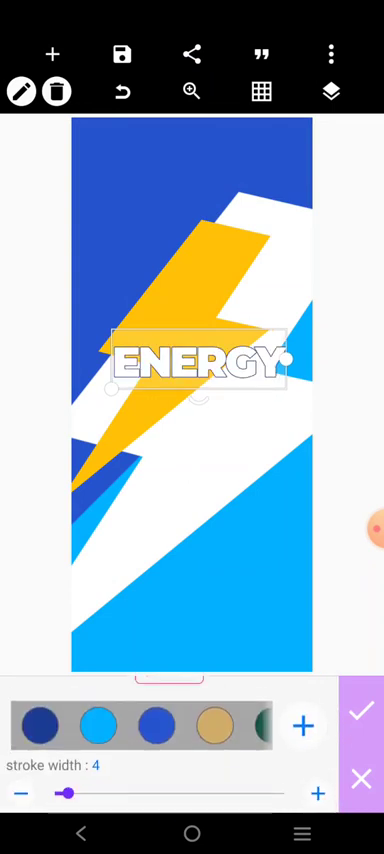
drag(70, 791, 130, 791)
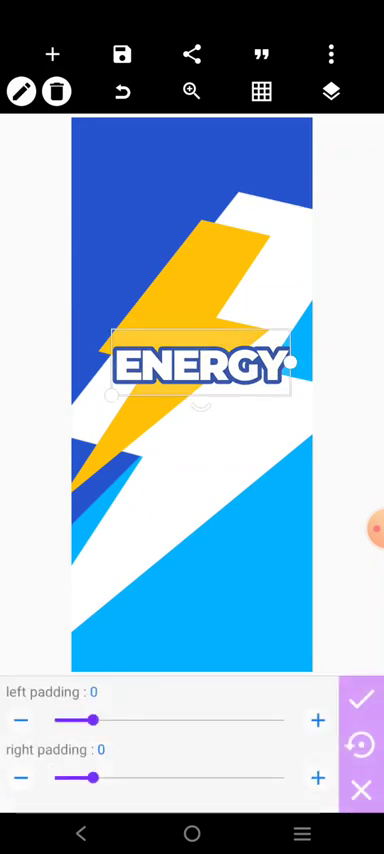
click(190, 91)
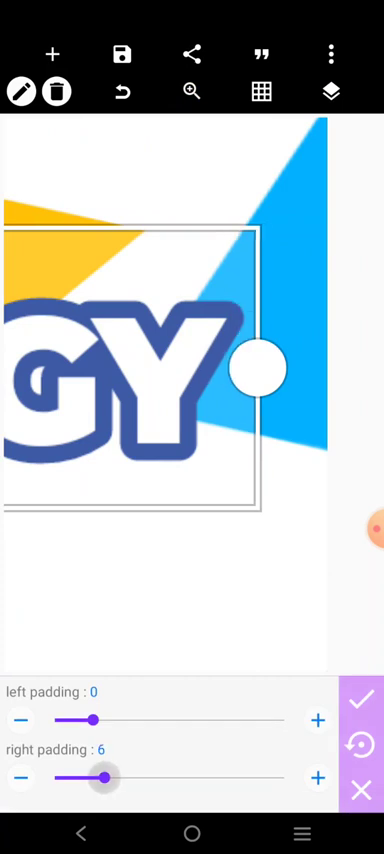
click(191, 91)
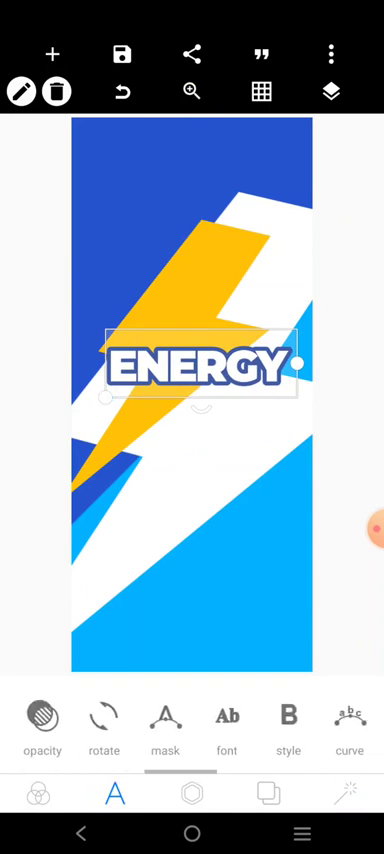
Use Position to centre the outlined ENERGY text horizontally across the yellow bolt.
scroll(left, 3)
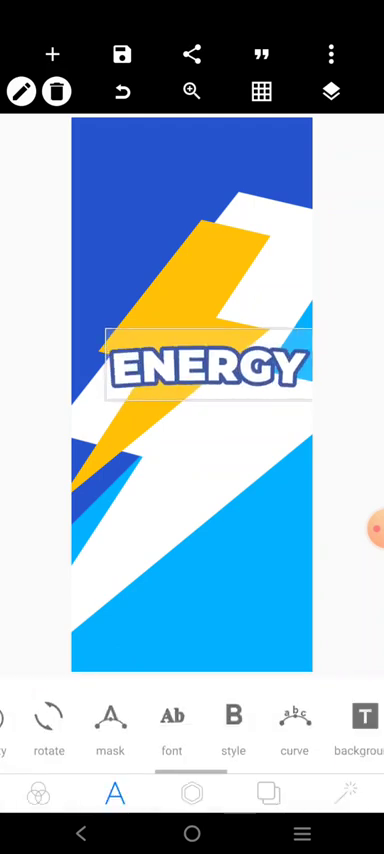
click(195, 372)
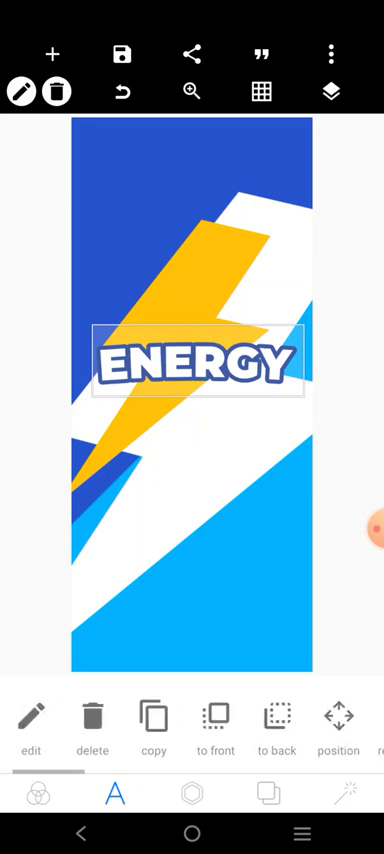
Apply and confirm the alignment of the ENERGY title on the label.
click(338, 720)
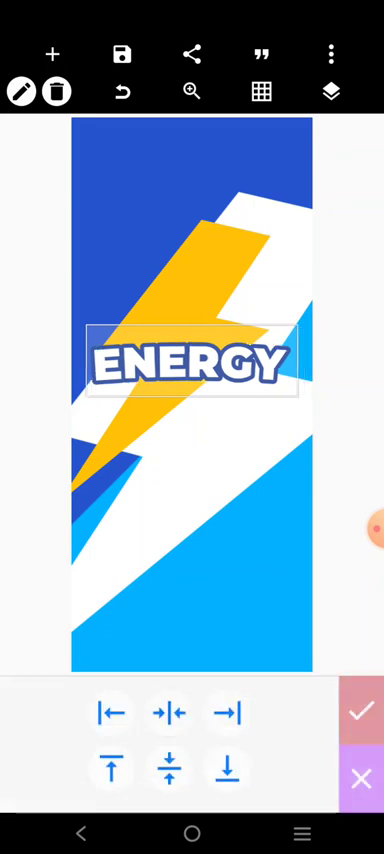
click(360, 712)
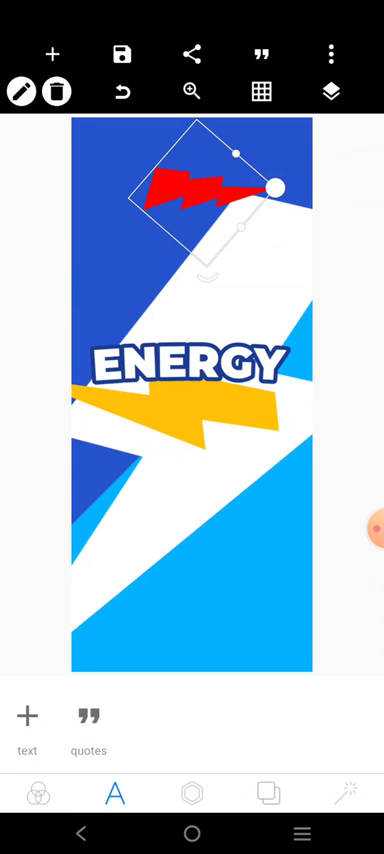
Give the red bolt a solid, brighter red colour.
click(190, 793)
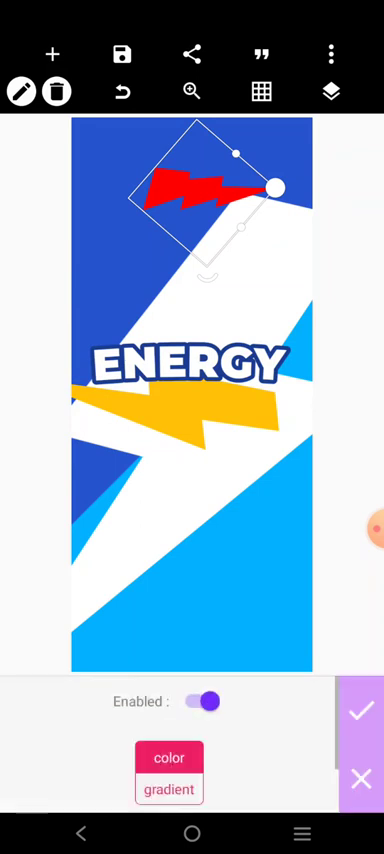
click(168, 759)
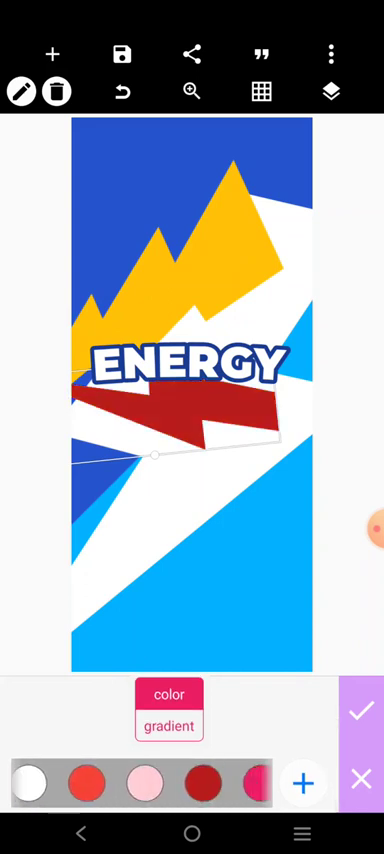
click(85, 782)
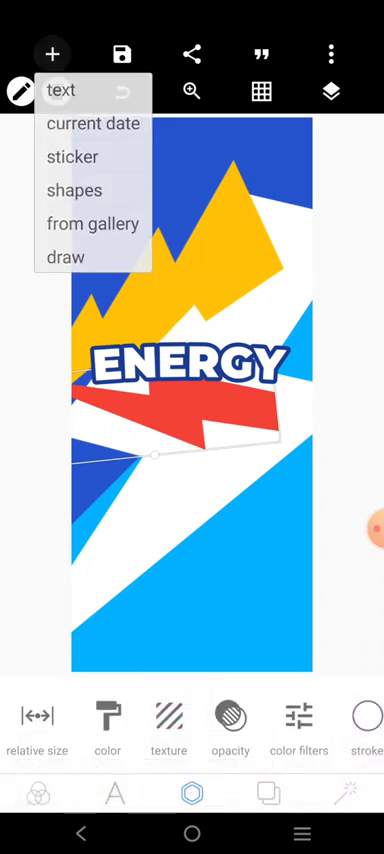
Add white DRINK text in a bold font and position it on the red bolt.
click(61, 90)
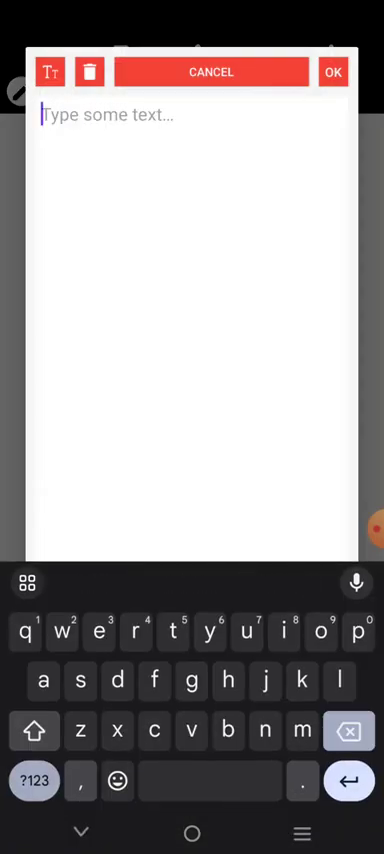
text(DRINK)
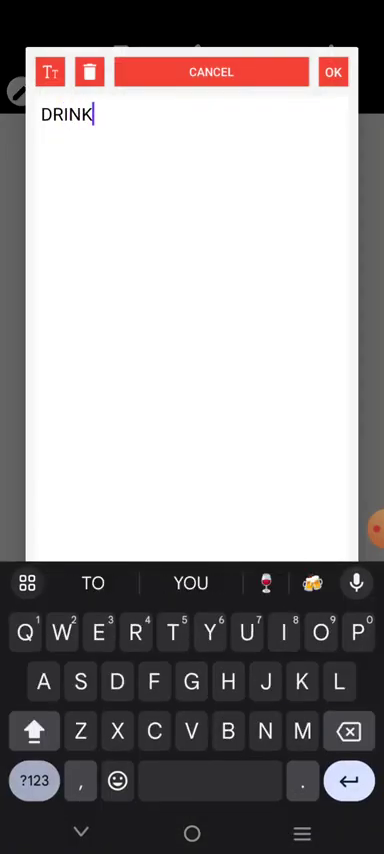
click(333, 71)
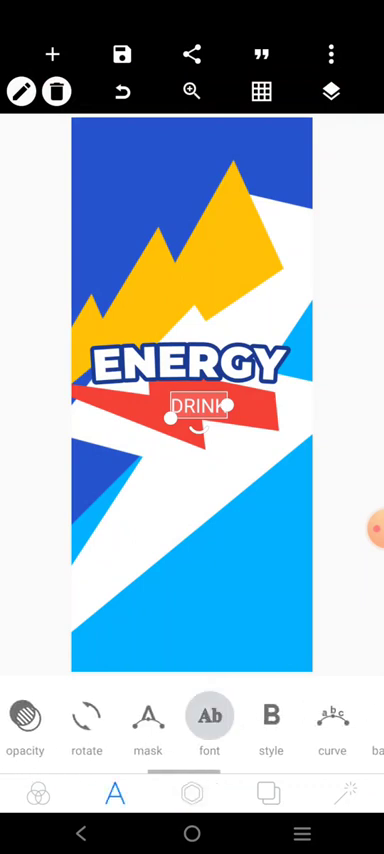
click(208, 718)
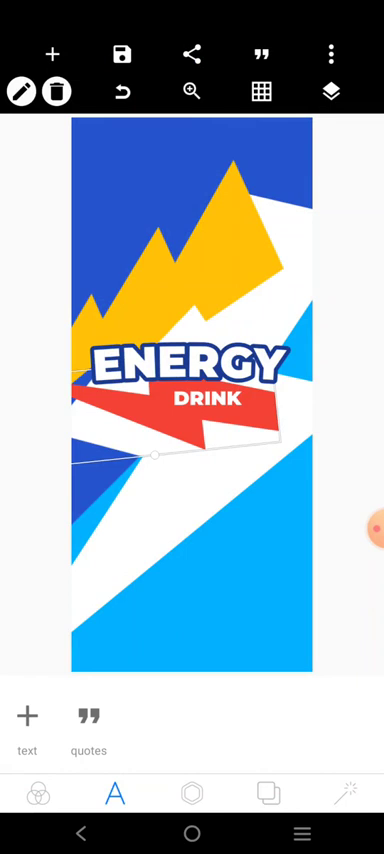
click(208, 398)
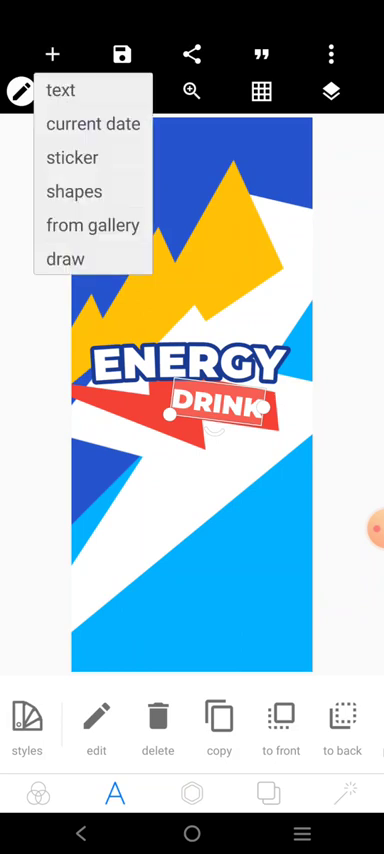
Add the tagline BEST TAKEN WHEN CHILLED, correcting its wording before confirming.
click(61, 90)
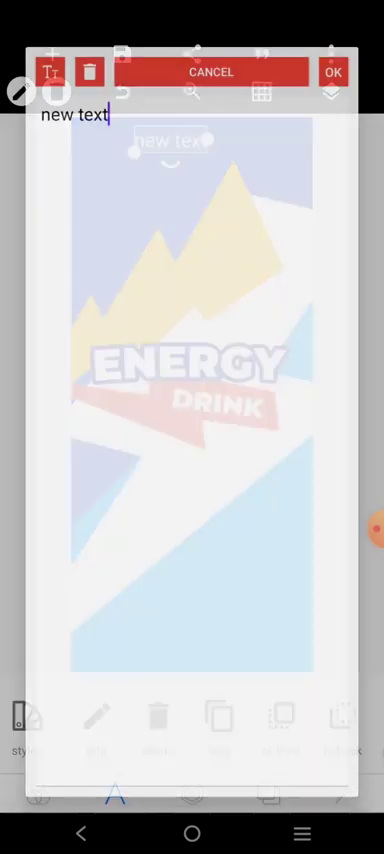
double_click(73, 116)
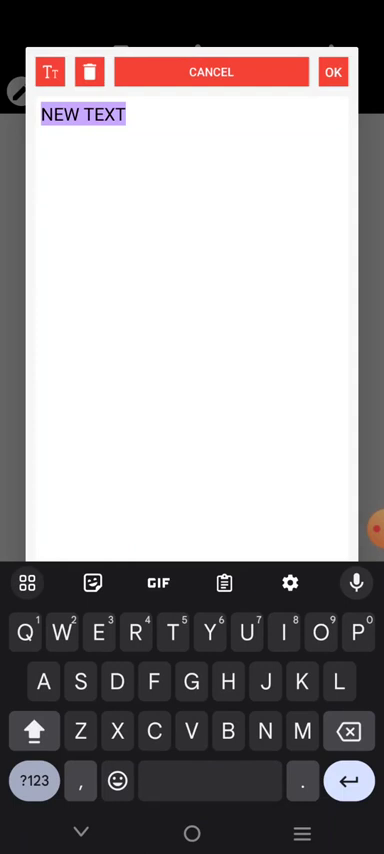
text(CAN IT WHEN CHI)
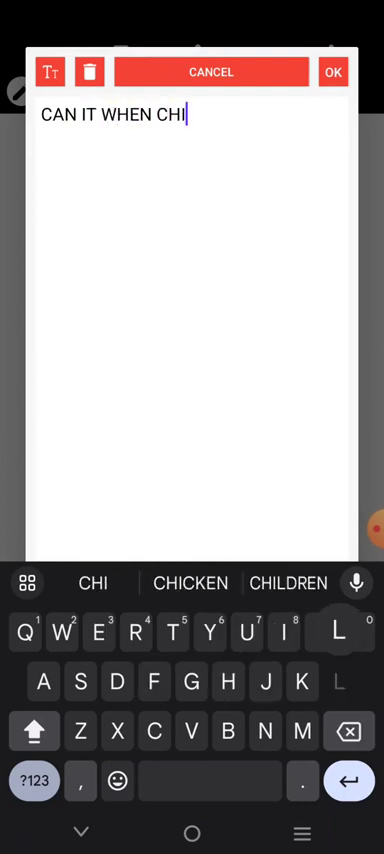
click(190, 583)
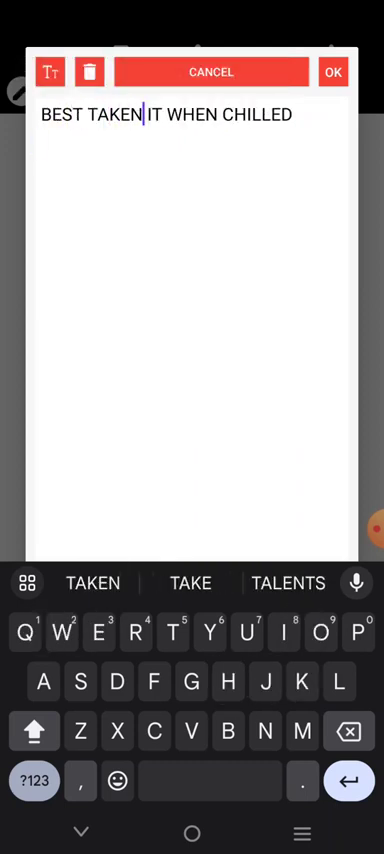
click(167, 114)
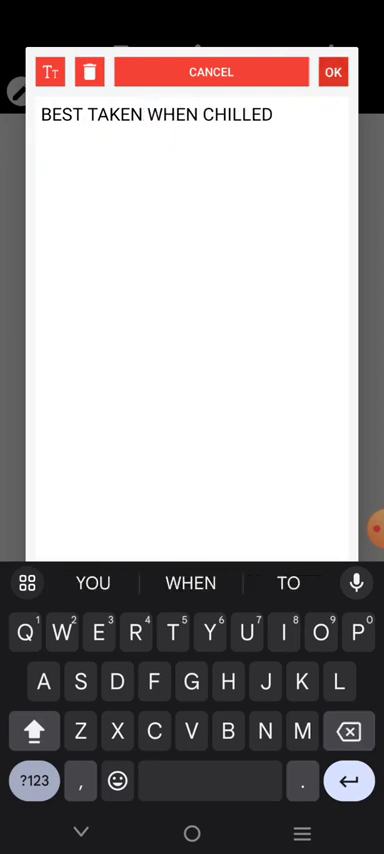
click(332, 72)
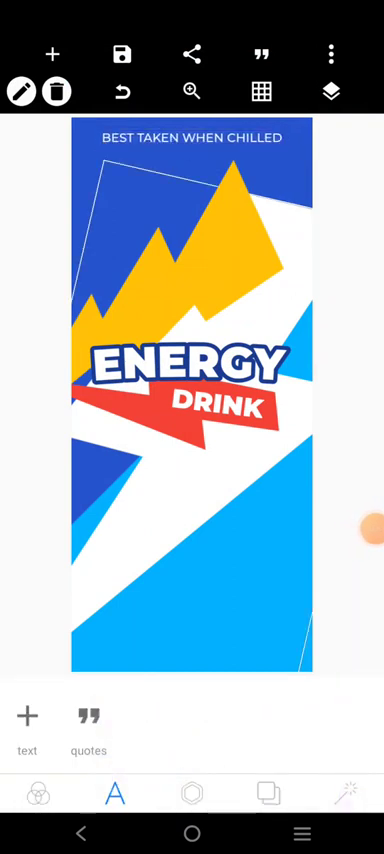
Duplicate the BEST TAKEN WHEN CHILLED tagline and retype the copy as SOFT DRINK CAN MOCKUP.
click(195, 138)
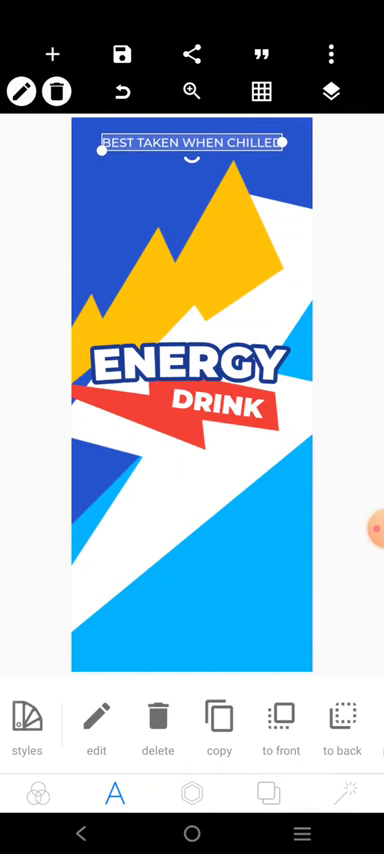
click(219, 727)
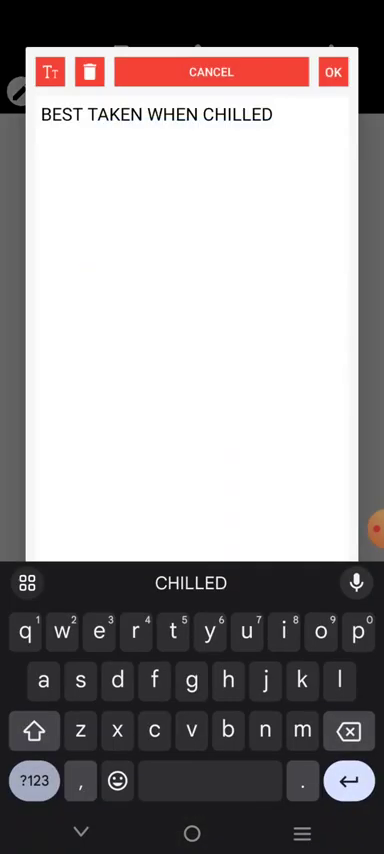
double_click(155, 114)
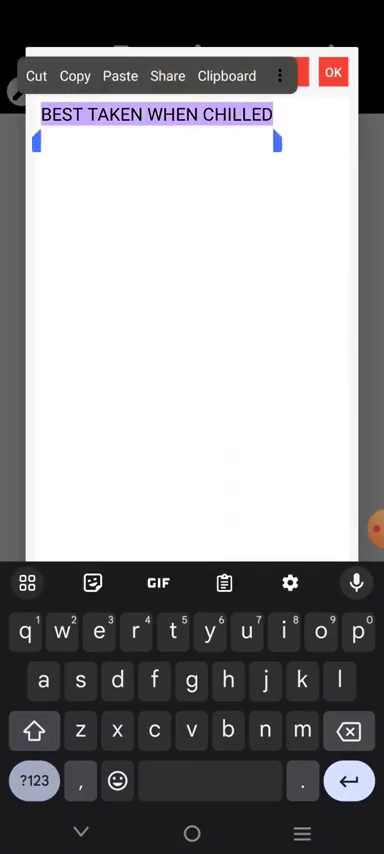
text(SOFT DRINK CAN MOCKUP)
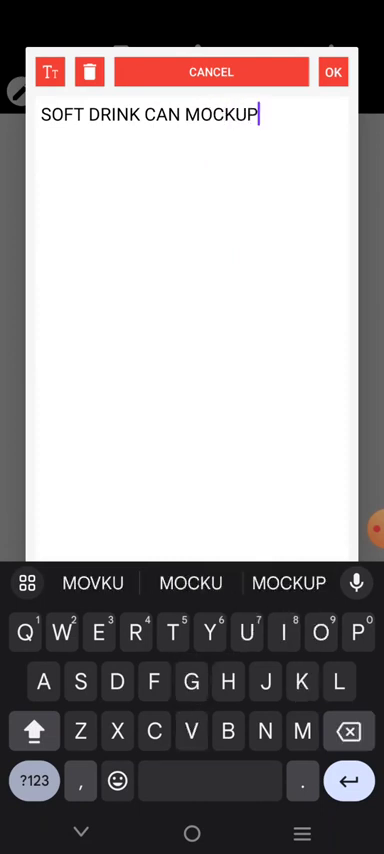
click(334, 72)
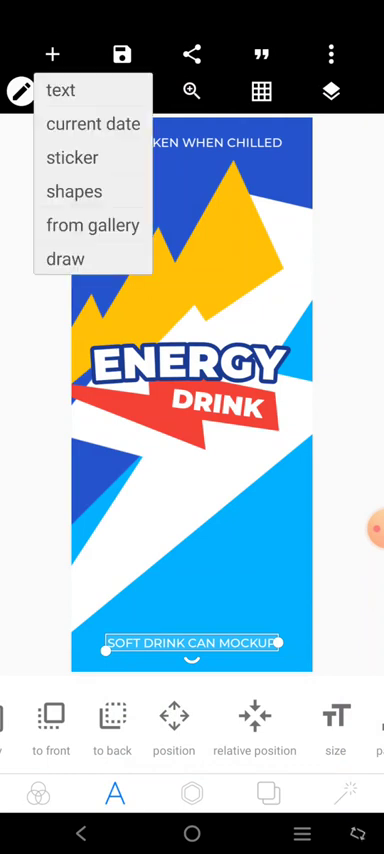
Insert the water splash picture from the Download folder over the label's centre.
click(92, 224)
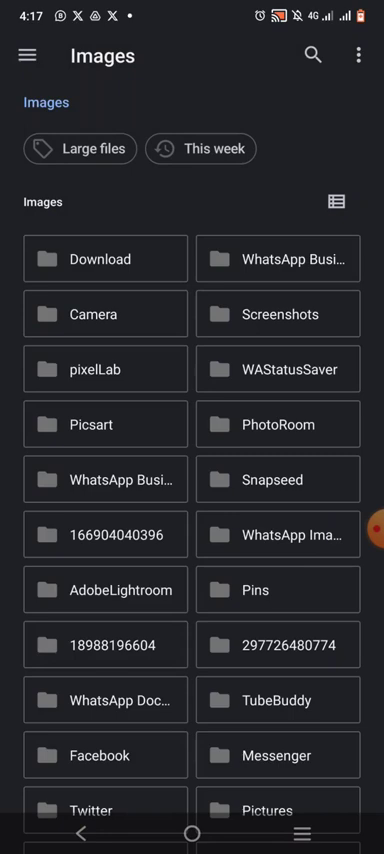
click(277, 424)
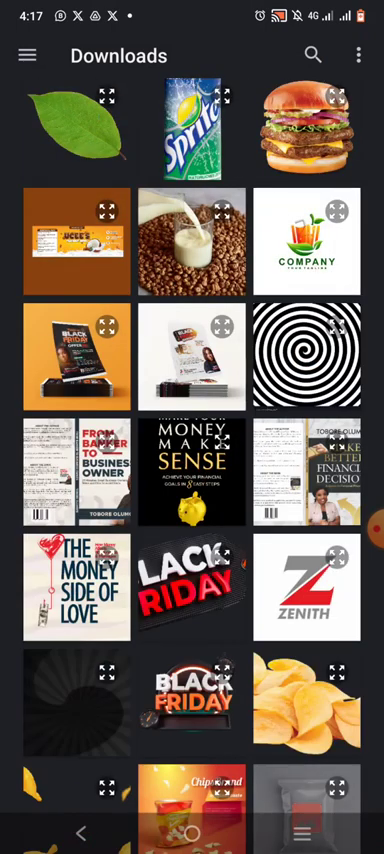
scroll(down, 3)
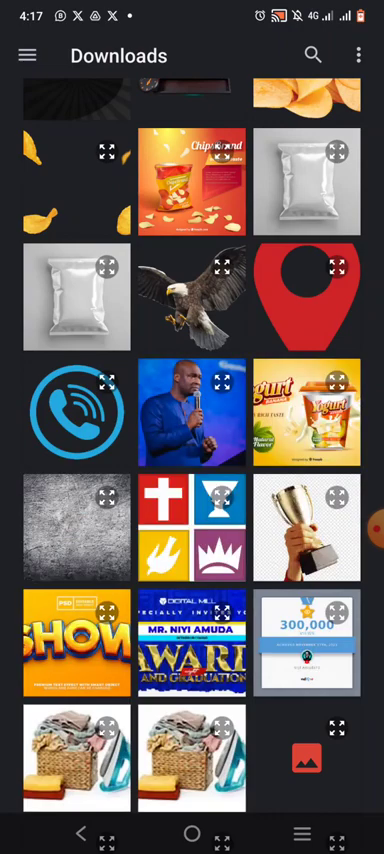
scroll(down, 3)
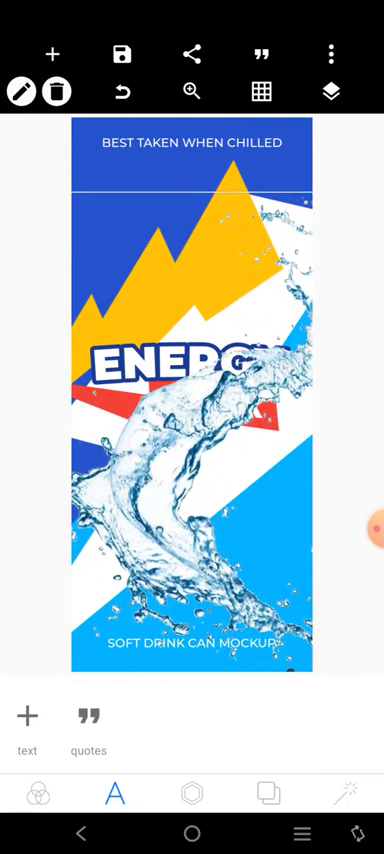
Tone down the splash image by lowering its saturation and brightness to about -21.
click(190, 793)
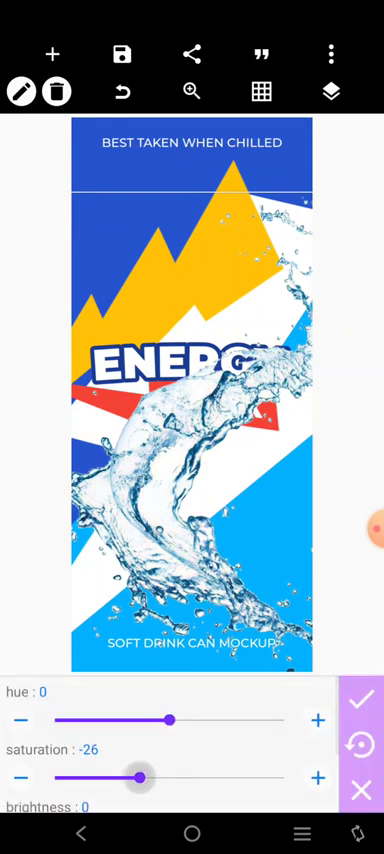
drag(142, 777, 210, 777)
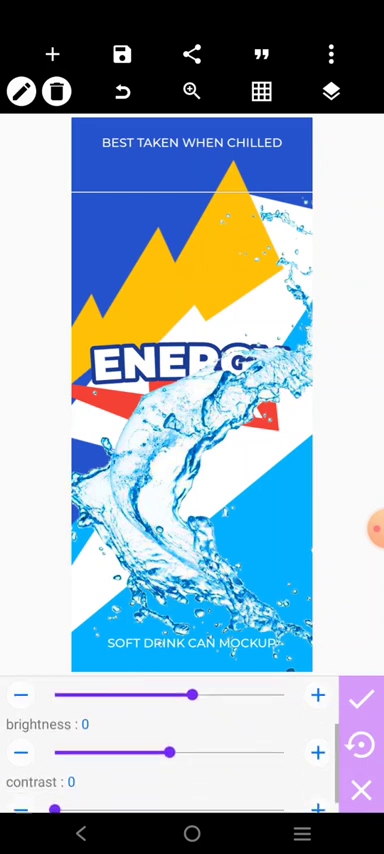
drag(172, 749, 145, 749)
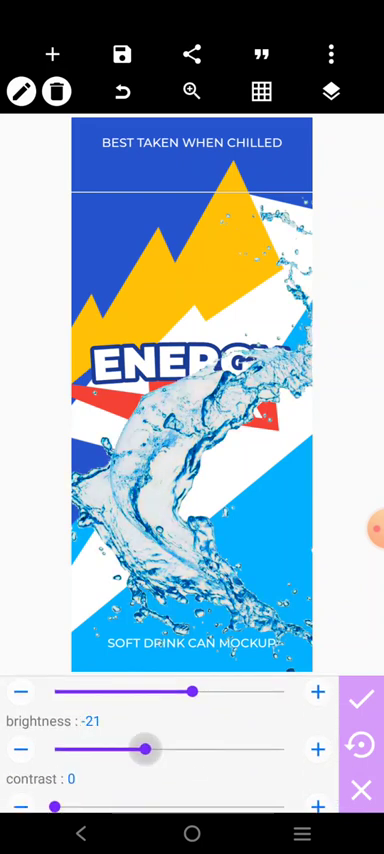
drag(145, 749, 228, 749)
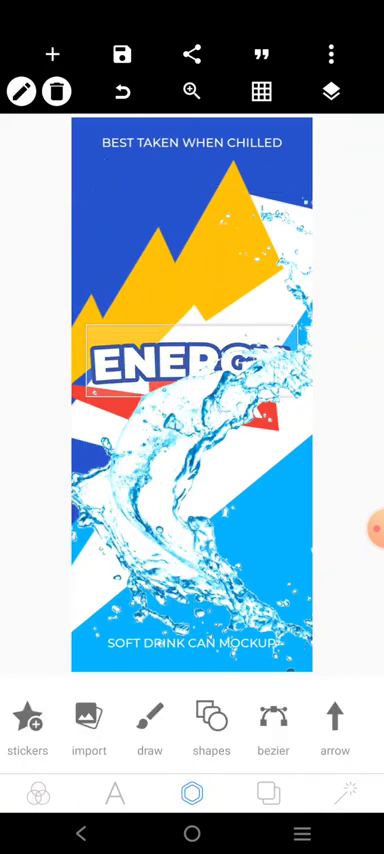
Colour the selected label element light blue #039CE1.
click(192, 365)
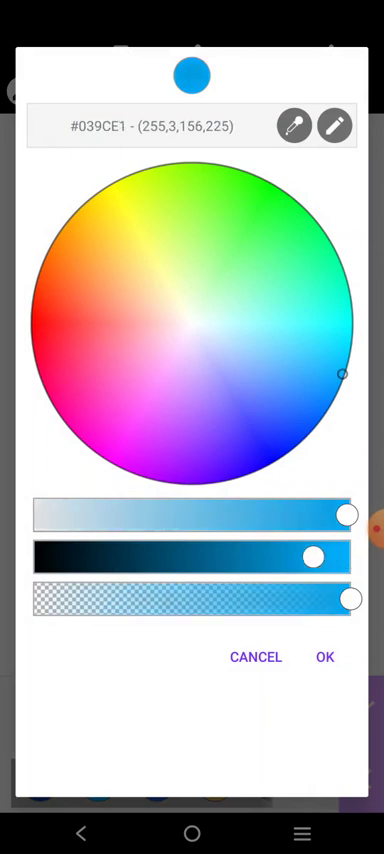
click(323, 657)
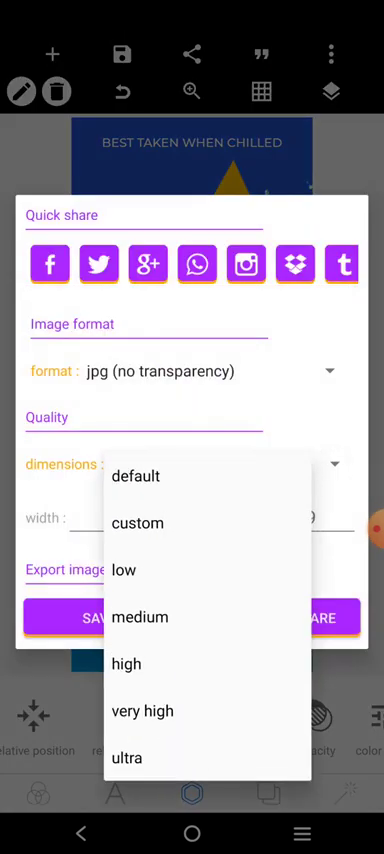
Choose the export image quality for saving the label.
click(137, 523)
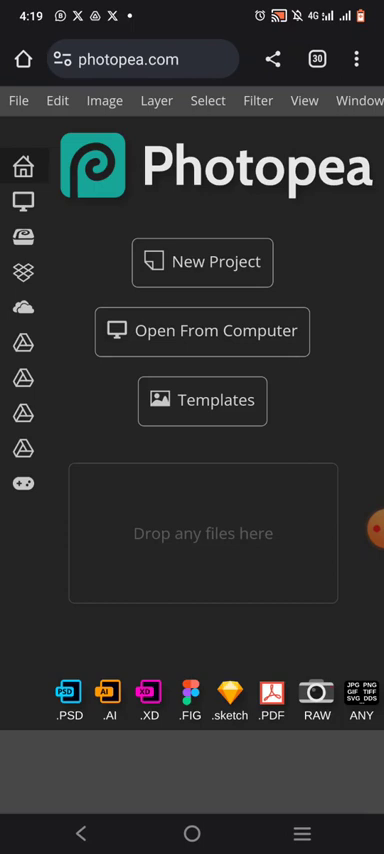
Begin opening a file from the device storage via File > Open and Files.
click(18, 100)
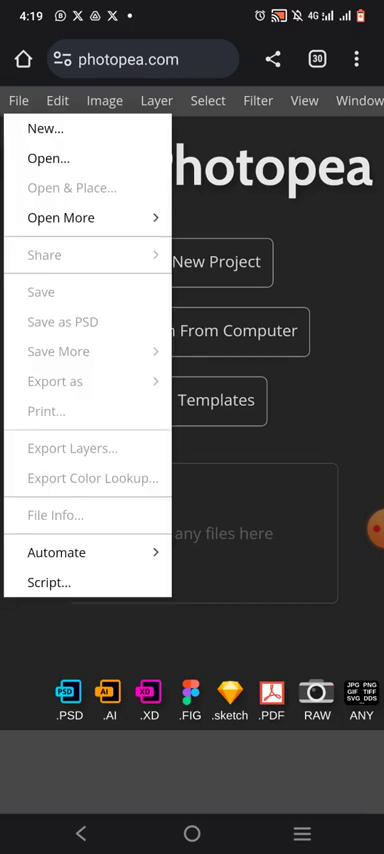
click(49, 158)
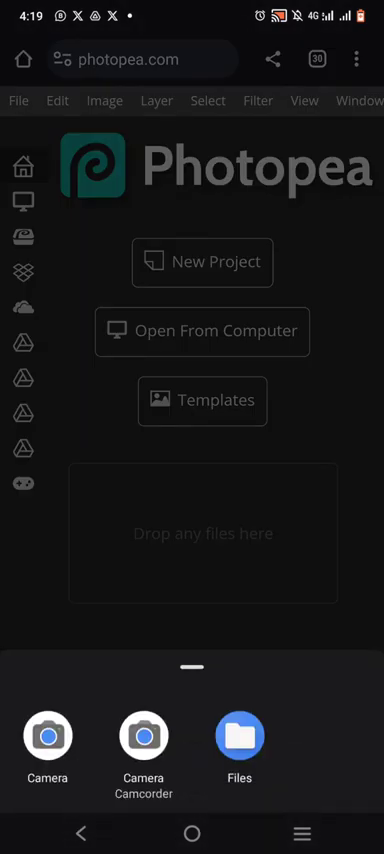
click(240, 737)
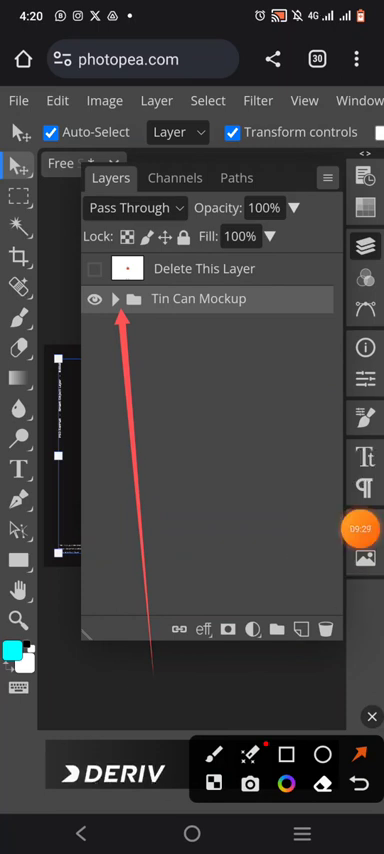
Expand the Tin Can Mockup group and open the Place Your Artwork smart object.
click(116, 298)
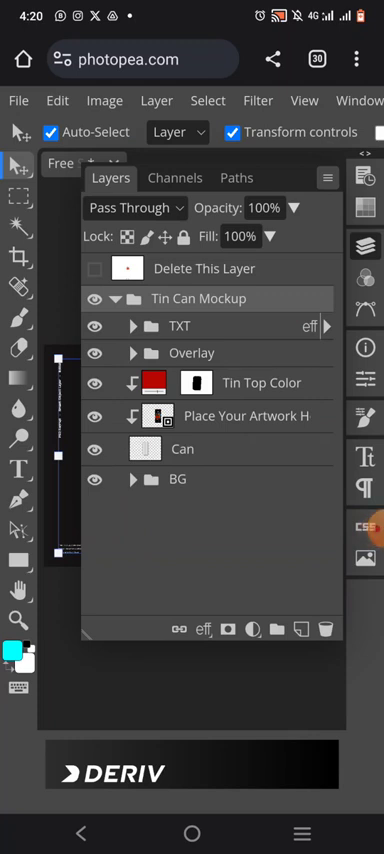
click(355, 525)
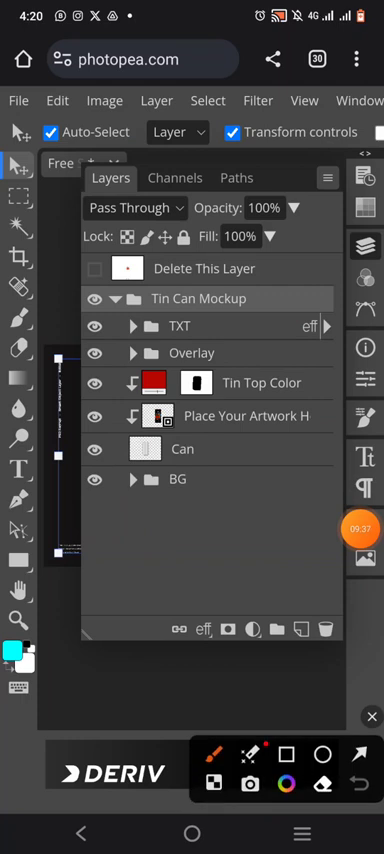
click(250, 416)
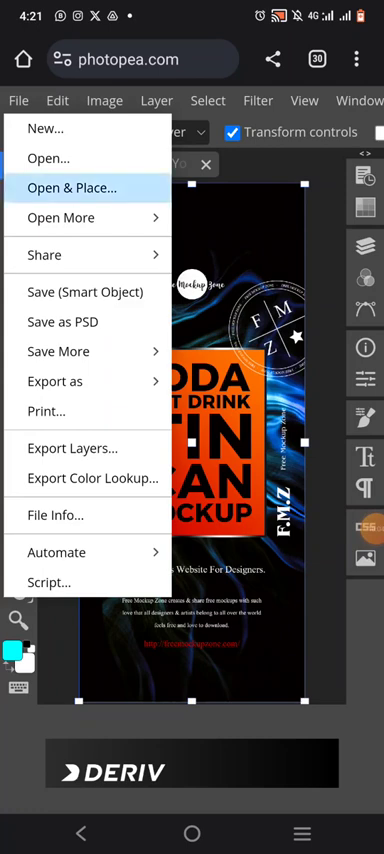
Place the exported energy drink label from Recent files into the artwork document.
click(71, 188)
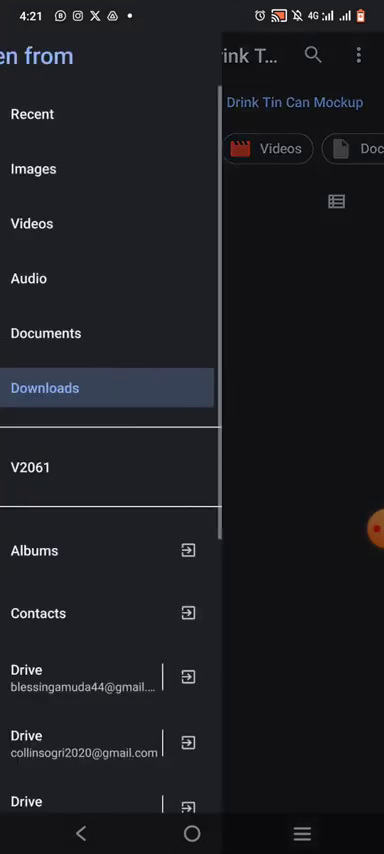
click(34, 113)
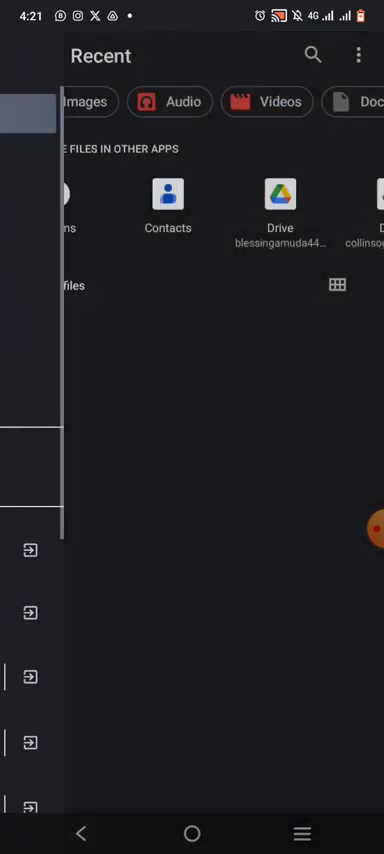
click(30, 55)
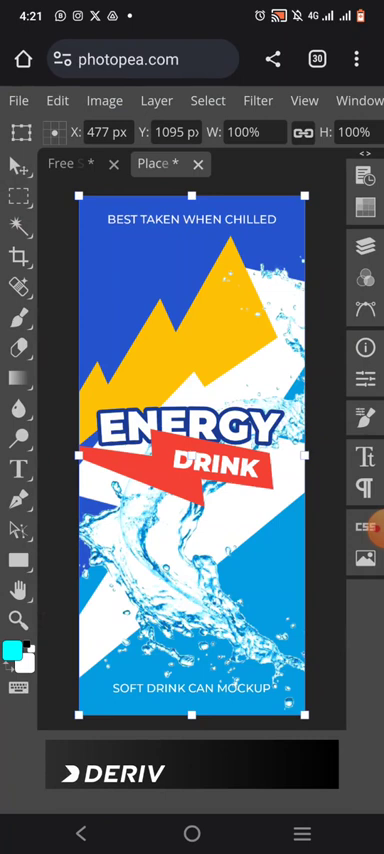
Save the smart object so the label wraps the can mockup.
click(18, 100)
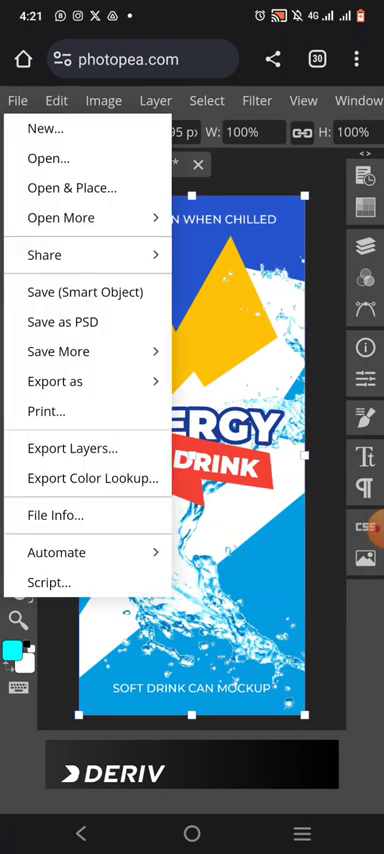
click(86, 291)
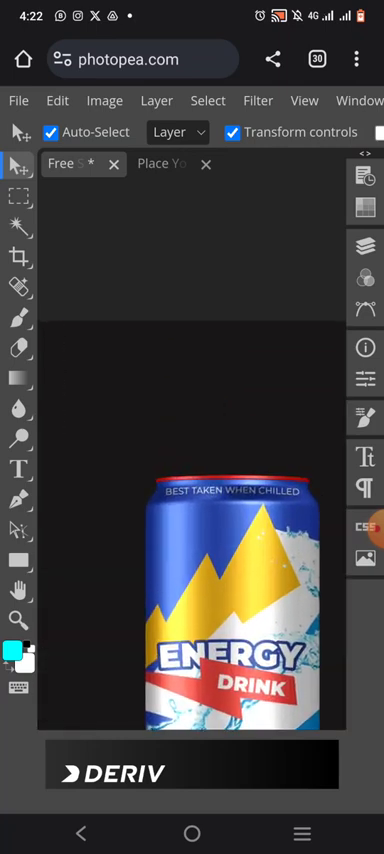
Recolour the Tin Top Color fill layer from red to a blue tone.
click(165, 164)
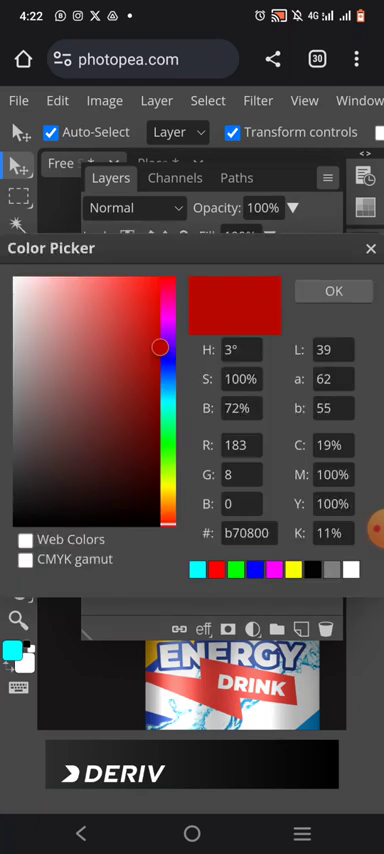
click(146, 376)
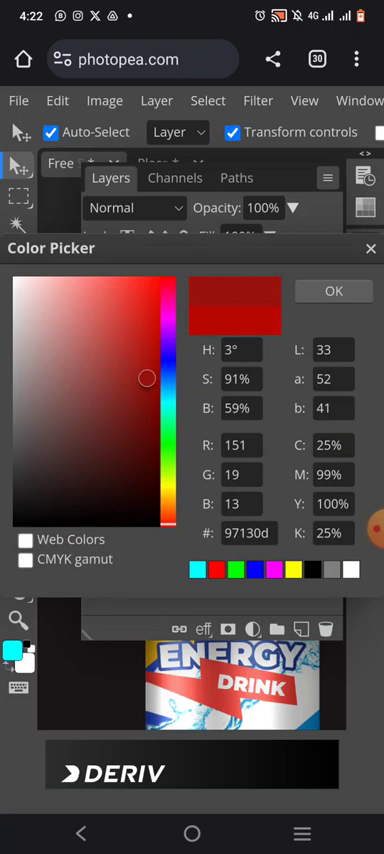
click(150, 377)
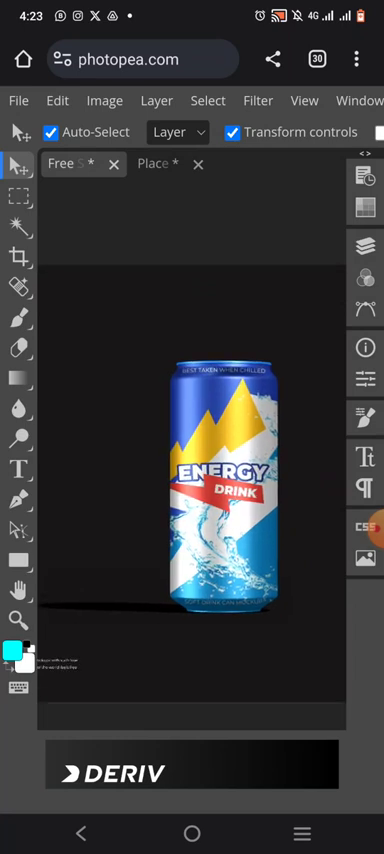
Hide the BG group so the ENERGY DRINK can sits on transparency.
click(363, 245)
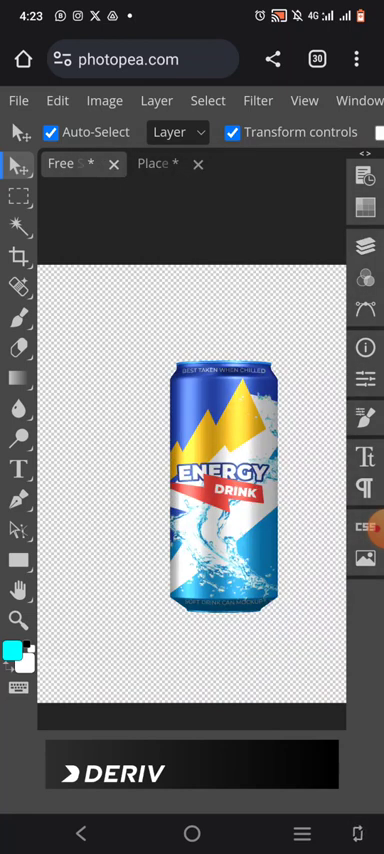
Export the can mockup as a 2.54 MB PNG and open the downloaded image.
click(18, 100)
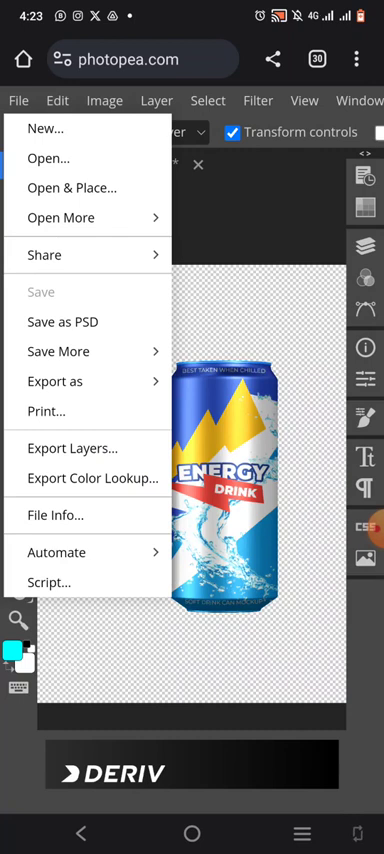
click(55, 381)
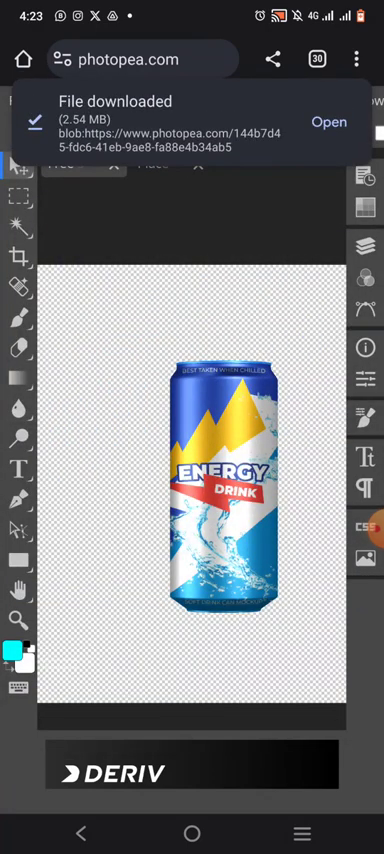
click(329, 121)
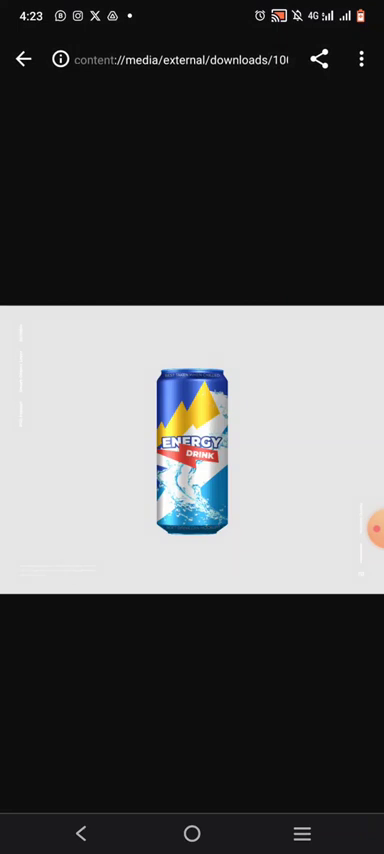